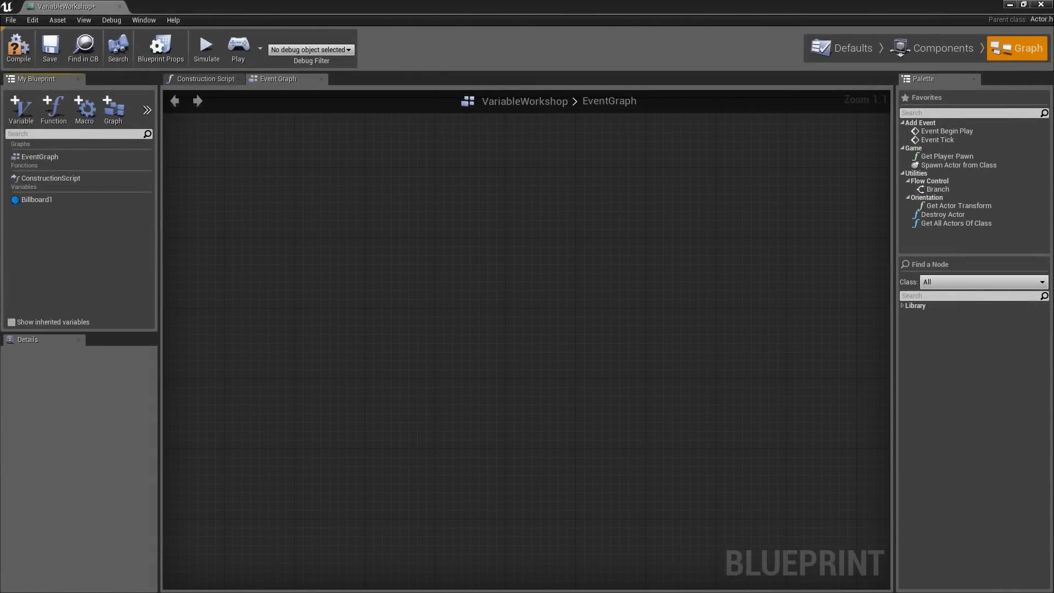
pyautogui.moveTo(279, 159)
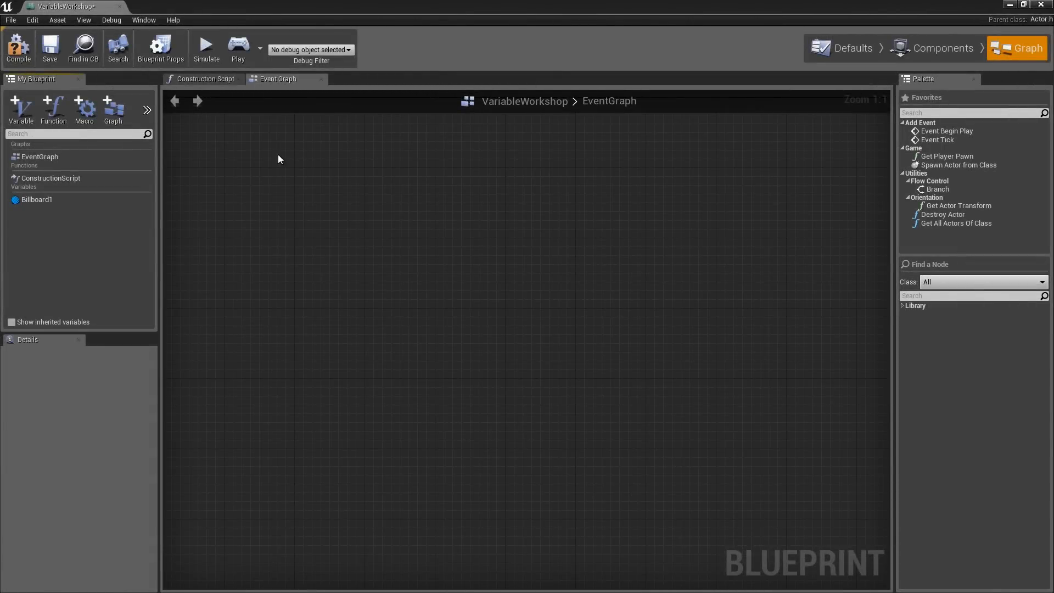
# - Add a new blueprint variable named MyEnum to VariableWorkshop
pyautogui.click(20, 107)
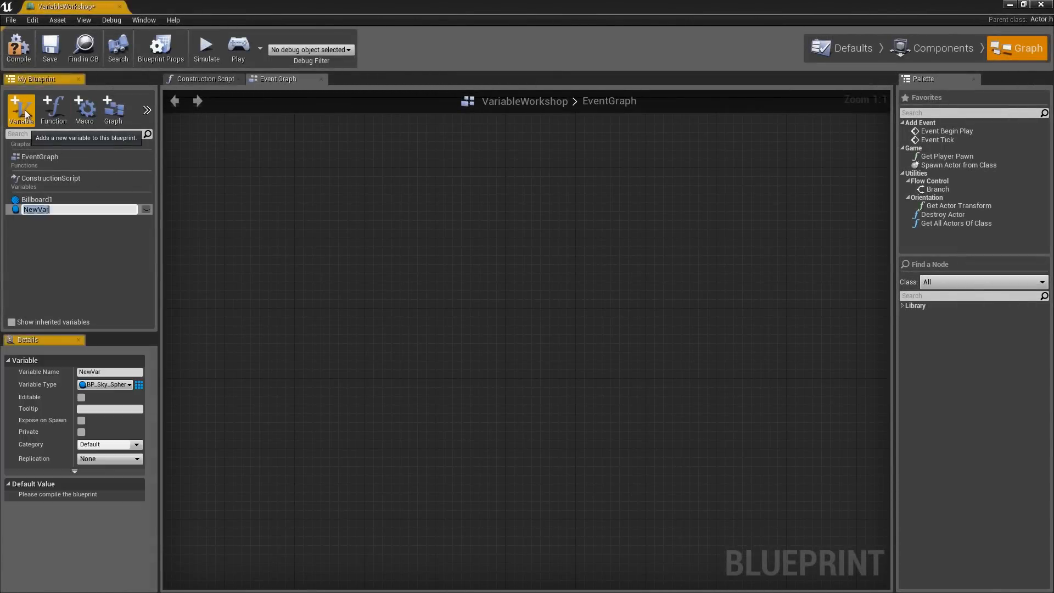
pyautogui.write('My')
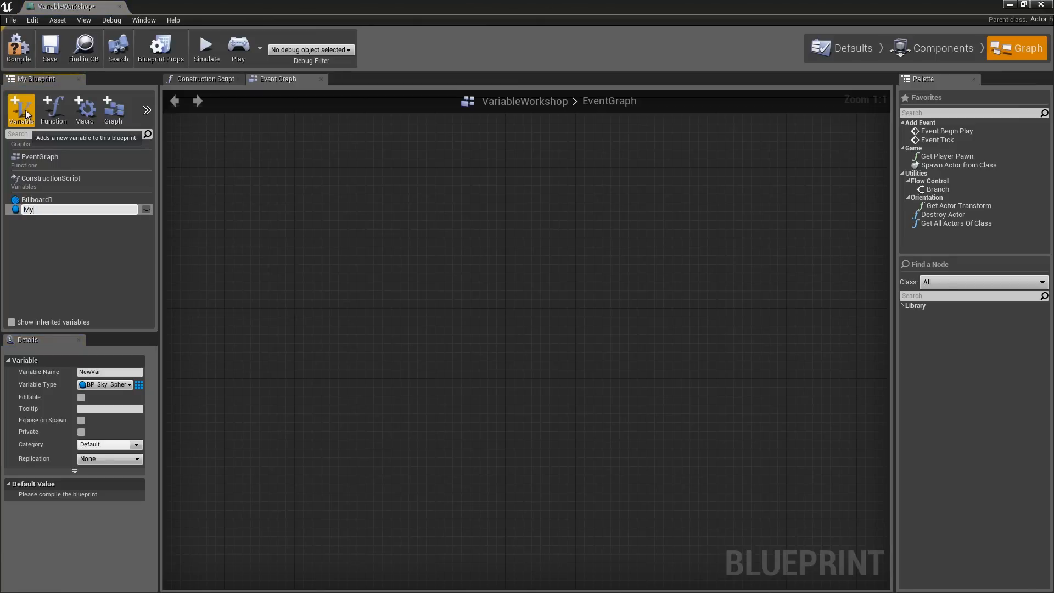
pyautogui.write('MyEnum')
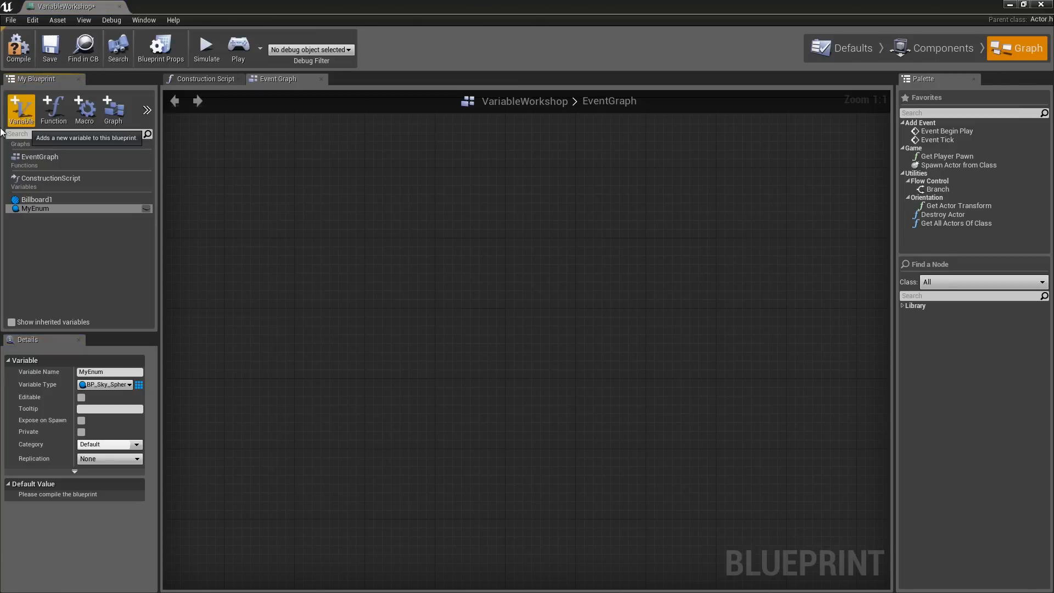
pyautogui.click(35, 209)
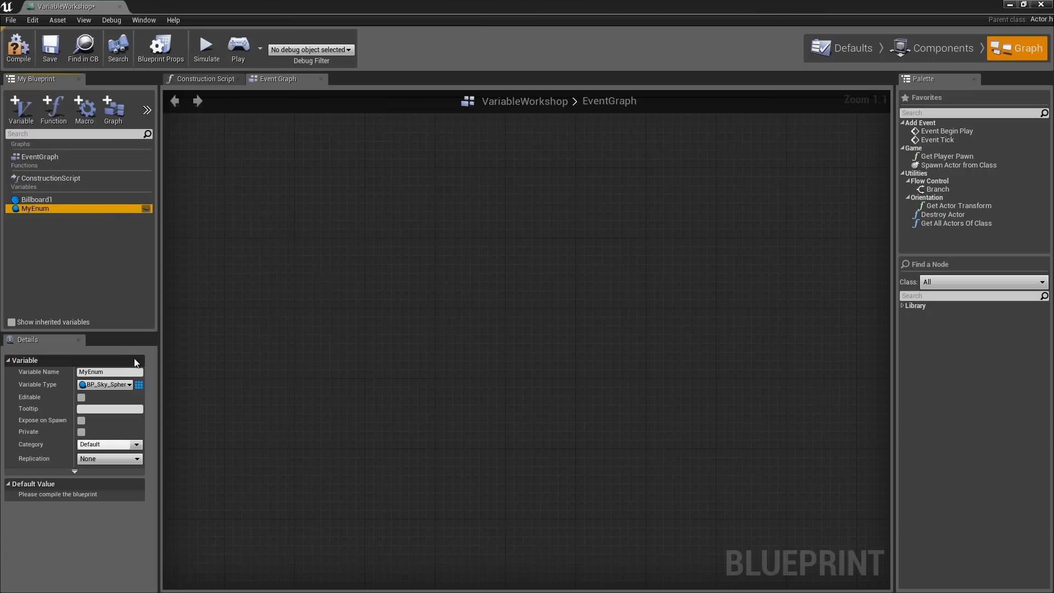
# - Set MyEnum's variable type to the EBlendMode enumeration
pyautogui.click(127, 384)
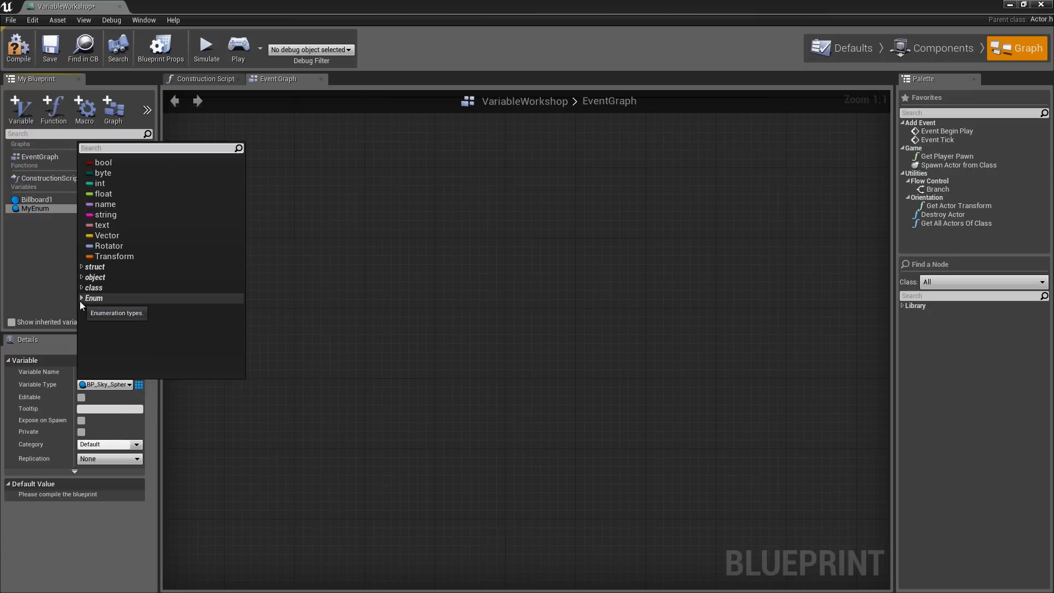
pyautogui.click(93, 298)
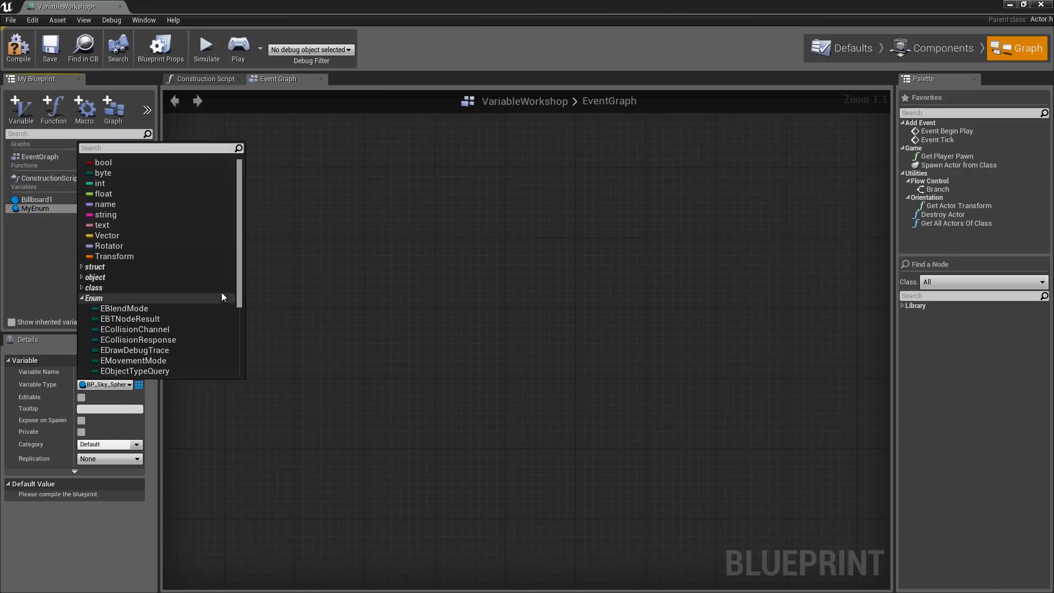
pyautogui.scroll(-3)
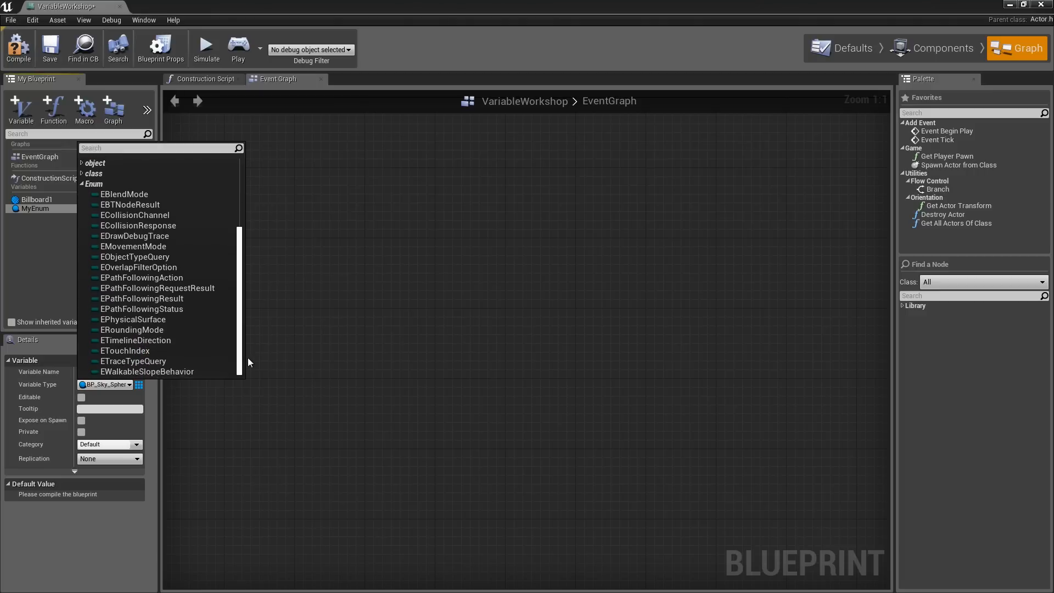
pyautogui.moveTo(170, 340)
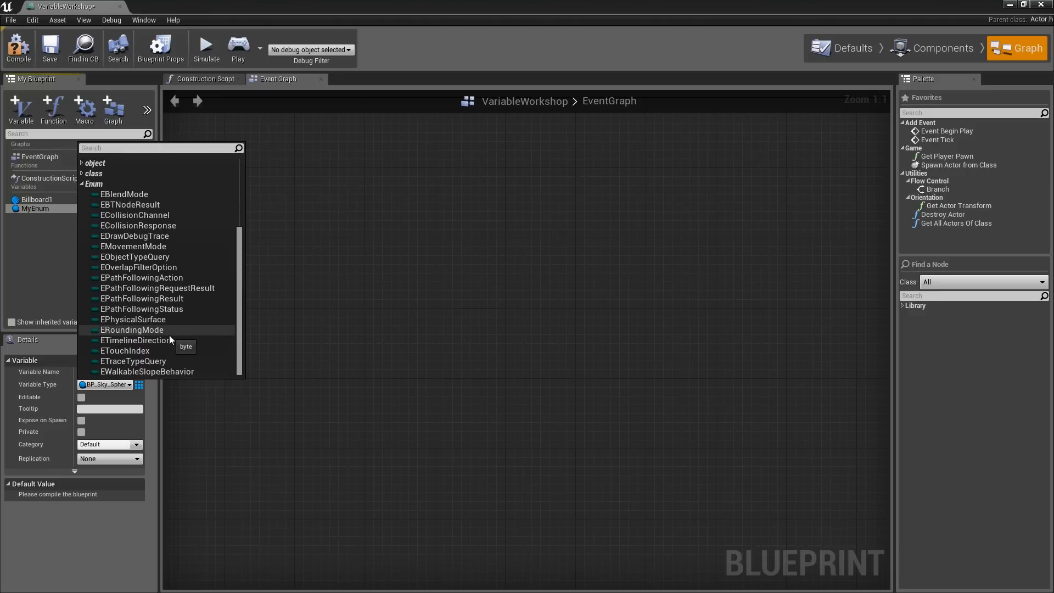
pyautogui.moveTo(124, 194)
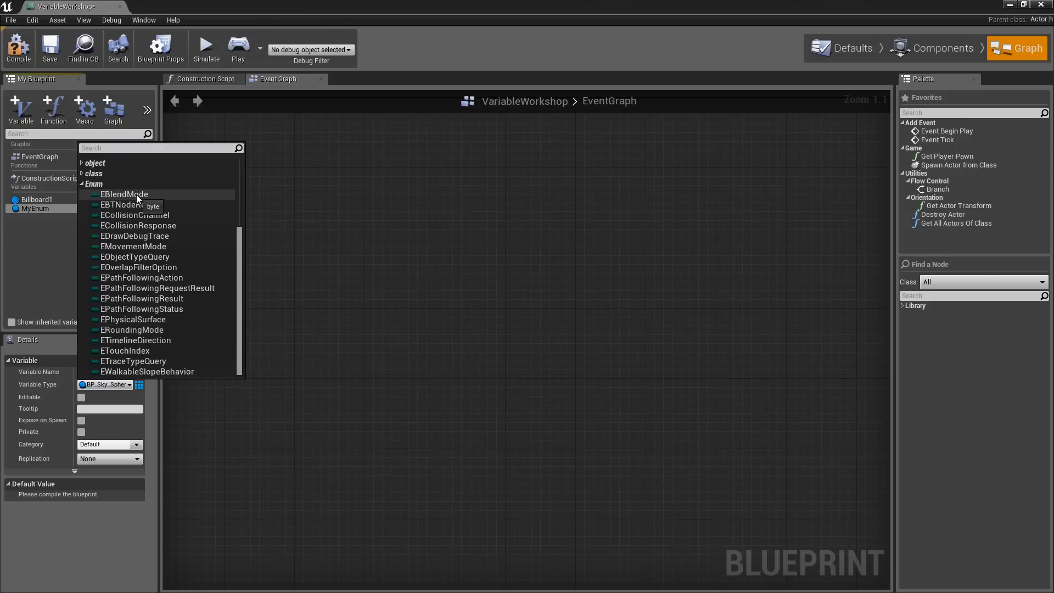
pyautogui.click(123, 194)
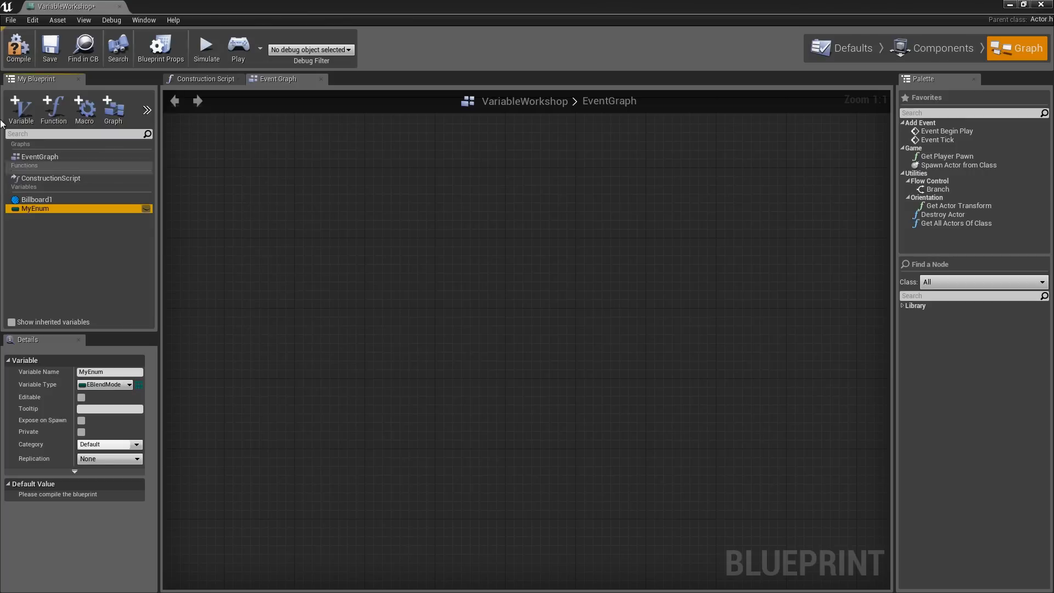
# - Compile the blueprint and show MyEnum's default Opaque among Masked, Translucent, Additive, Modulate
pyautogui.click(19, 47)
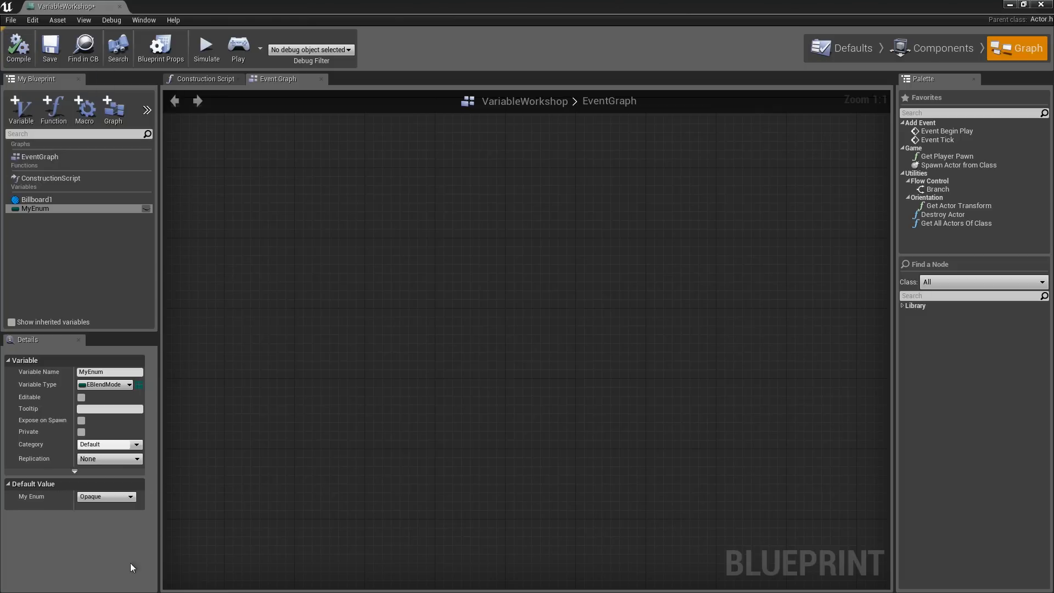
pyautogui.moveTo(22, 500)
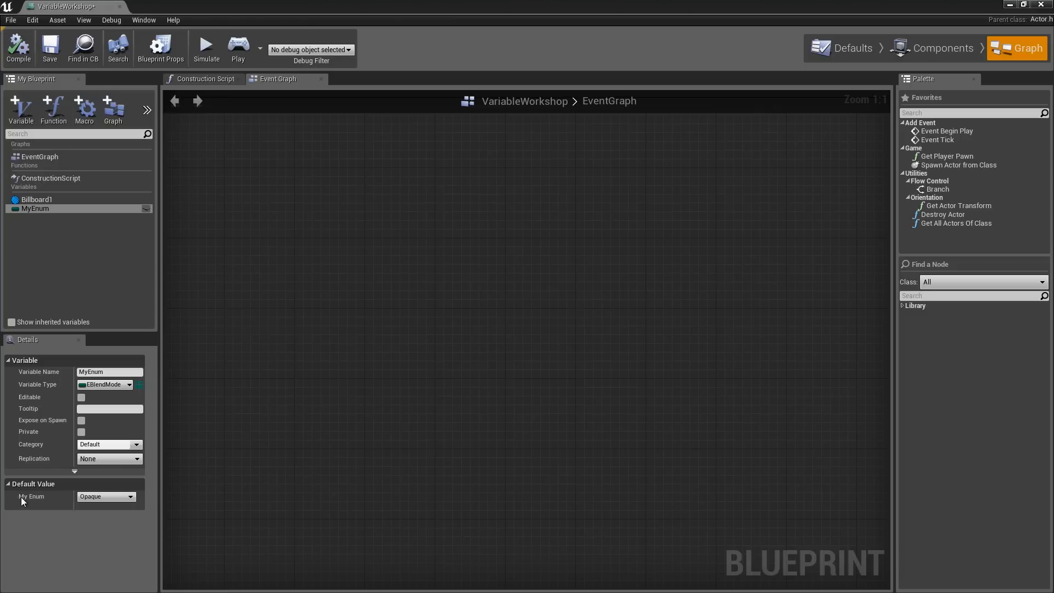
pyautogui.click(130, 496)
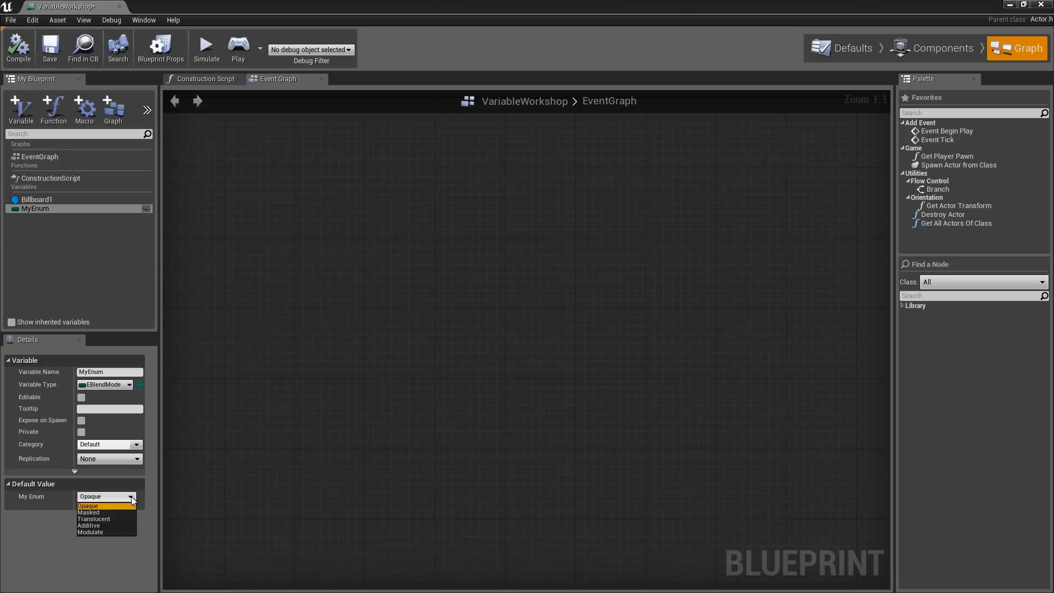
pyautogui.moveTo(100, 531)
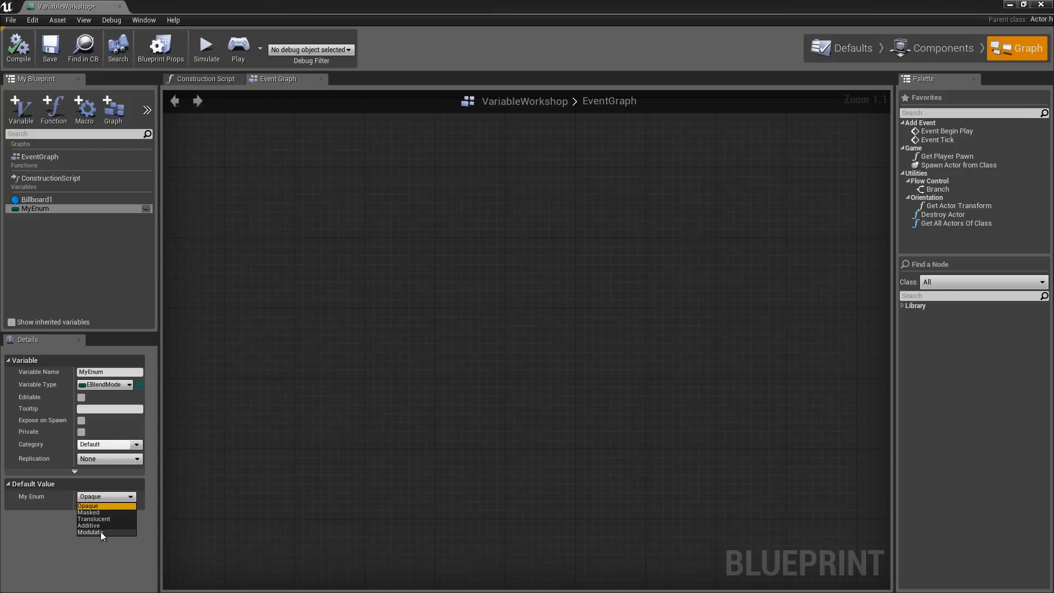
pyautogui.moveTo(111, 525)
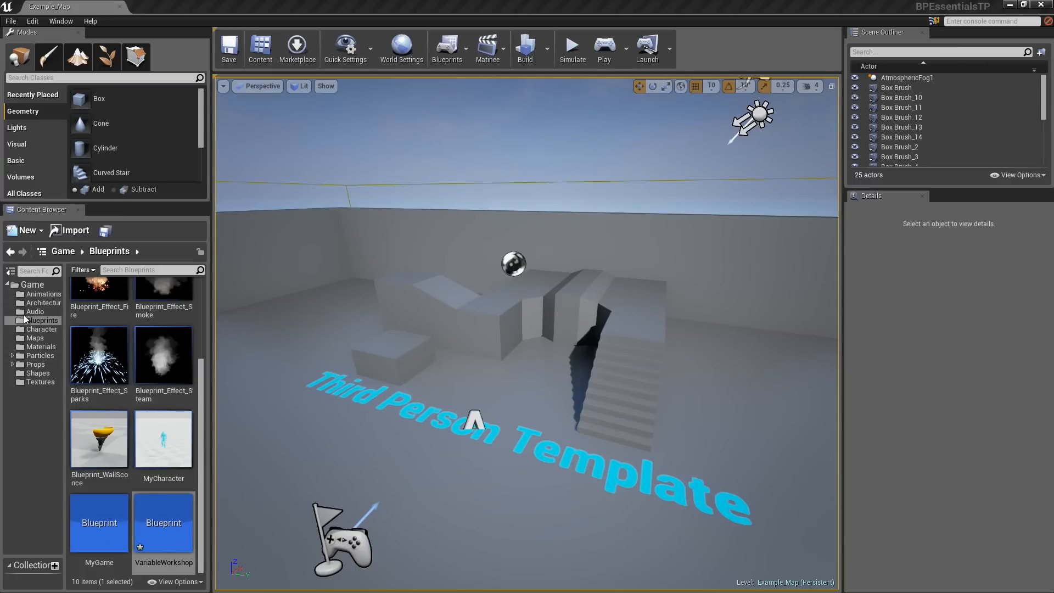
# - Create an Enumeration asset named MyEnumerationAsset in the Blueprints folder
pyautogui.click(26, 229)
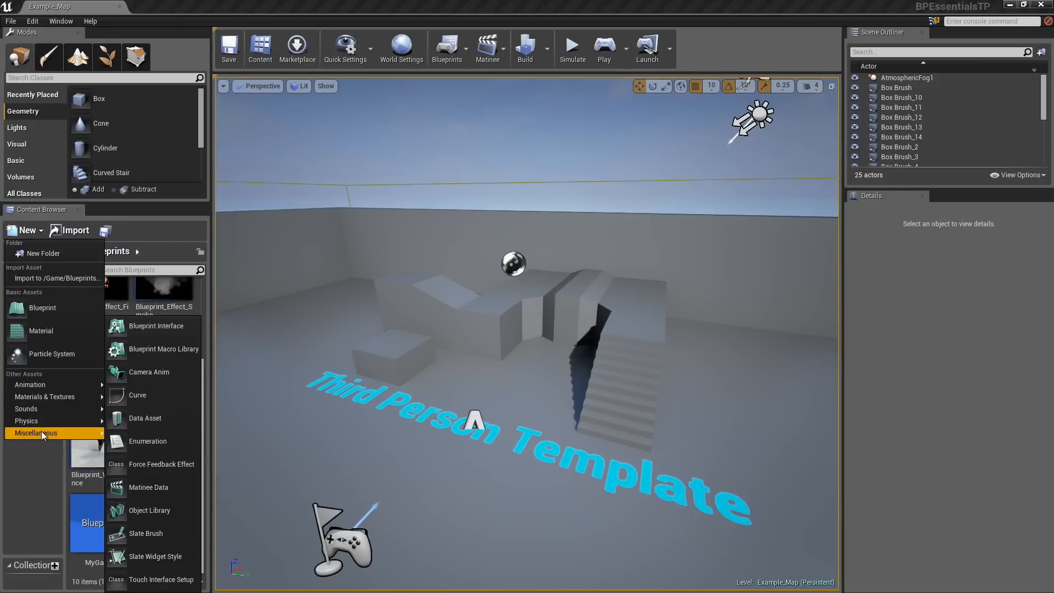
pyautogui.moveTo(148, 442)
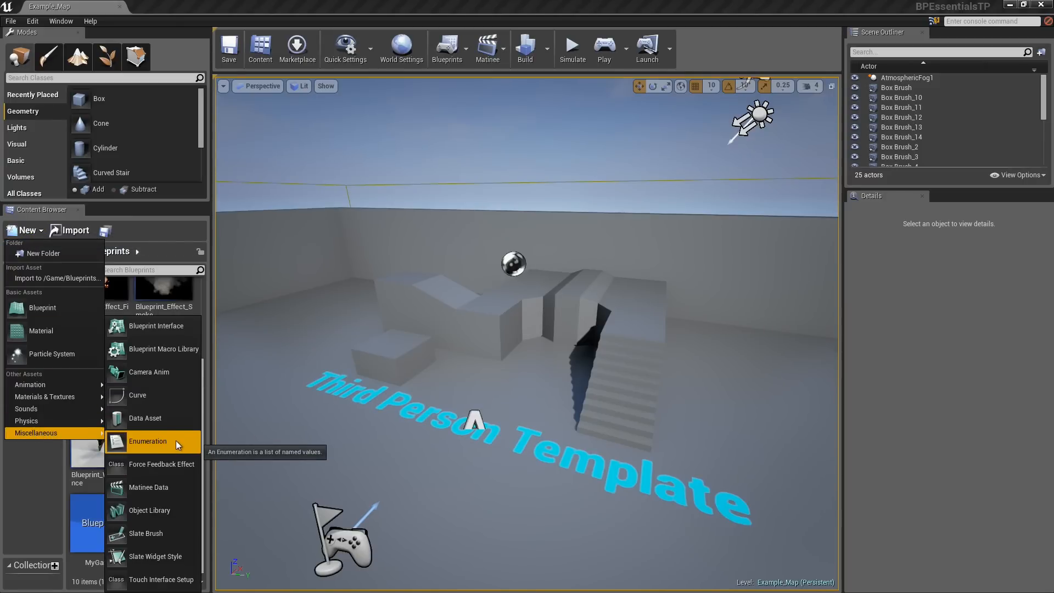
pyautogui.click(148, 441)
pyautogui.write('MyEnumerationAsset')
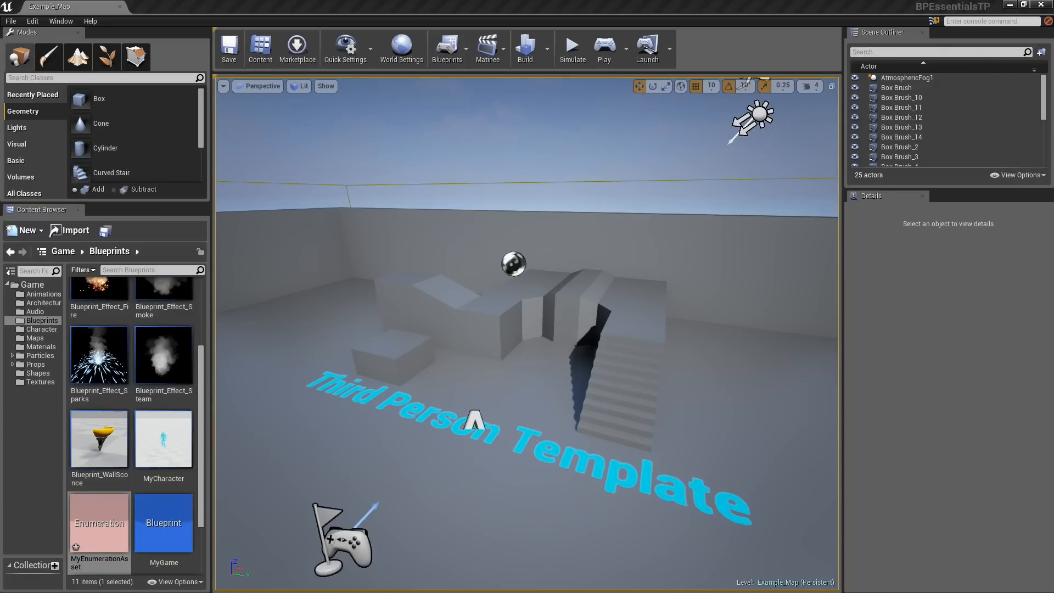
# - Add enumerators FirstListEntry, Pumpkin and Cheeseburger to MyEnumerationAsset
pyautogui.doubleClick(99, 523)
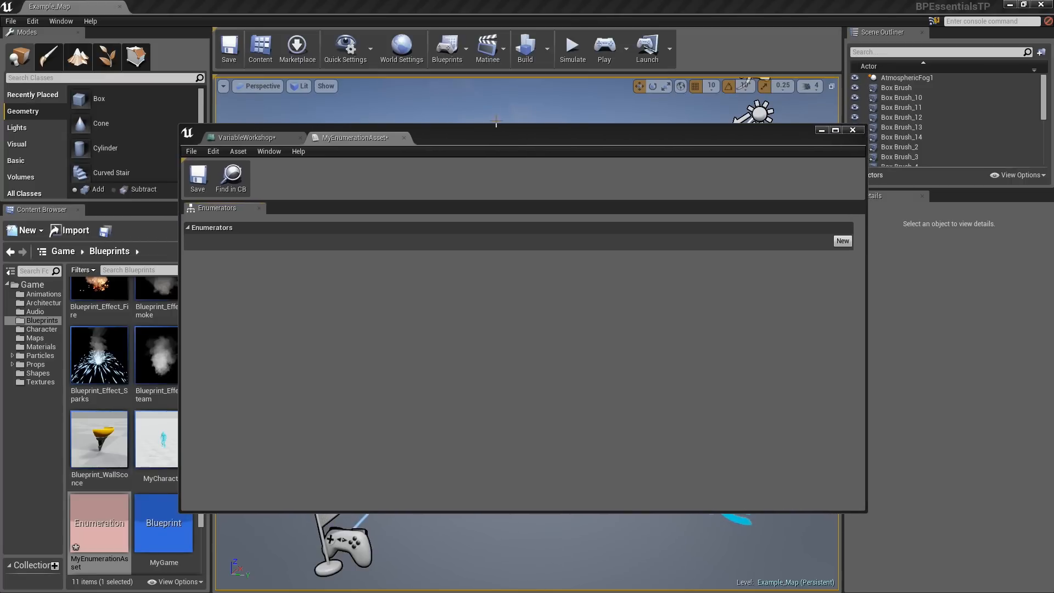
pyautogui.moveTo(724, 230)
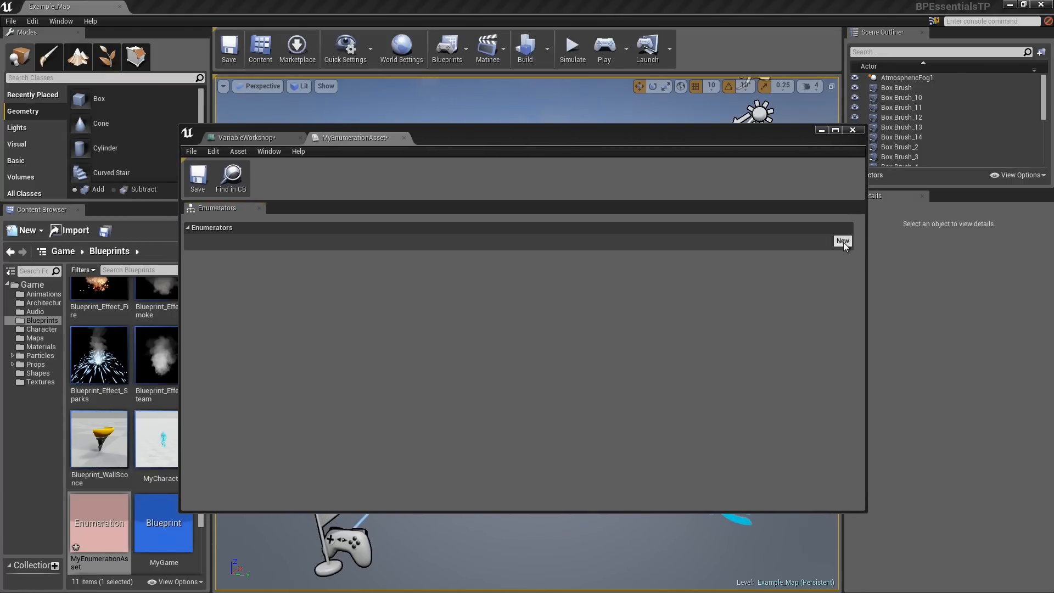
pyautogui.click(842, 240)
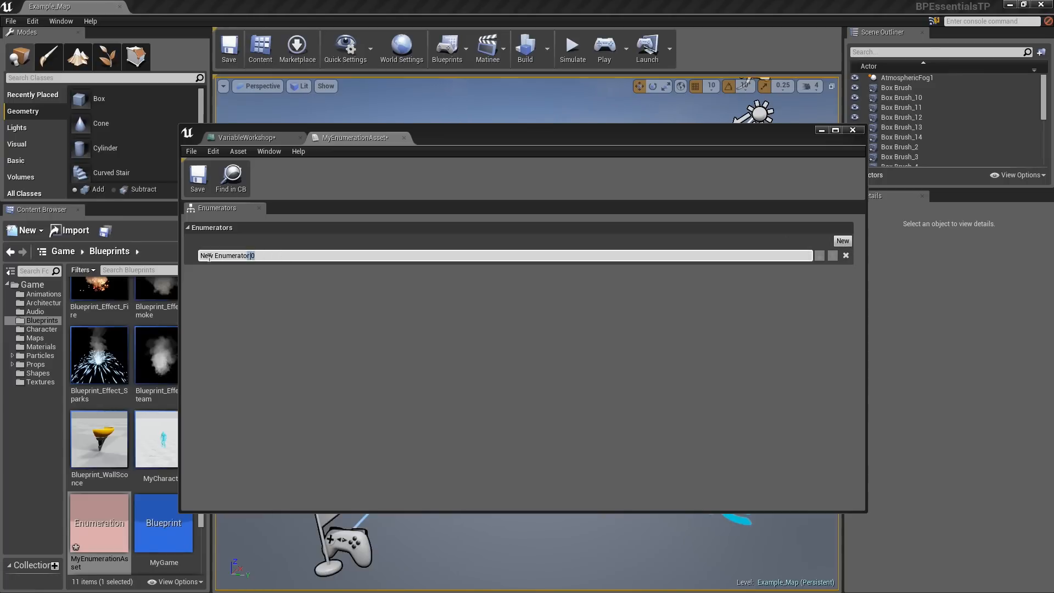
pyautogui.write('First')
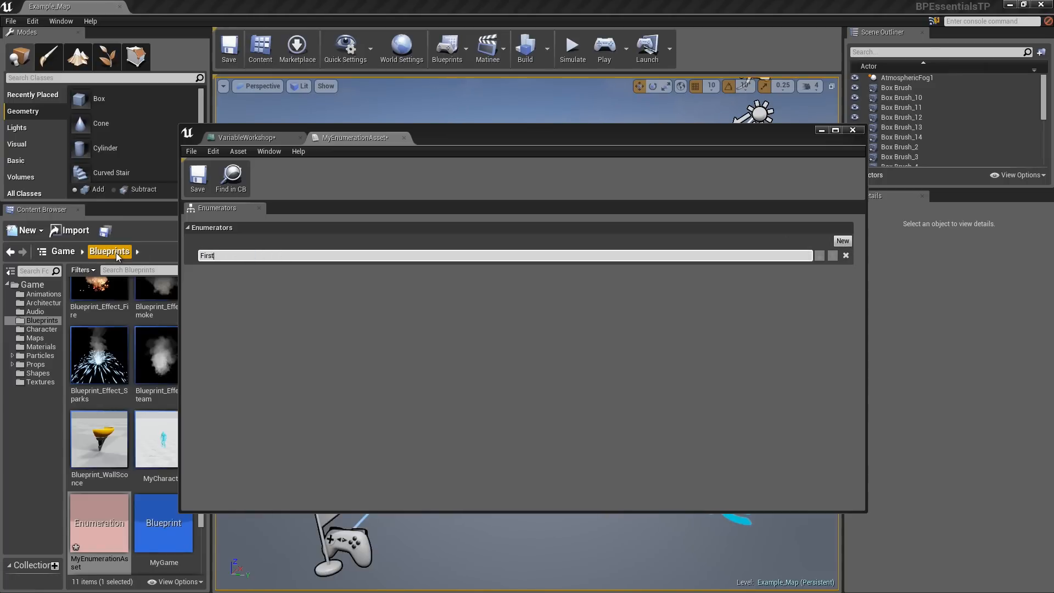
pyautogui.write('ListEntry')
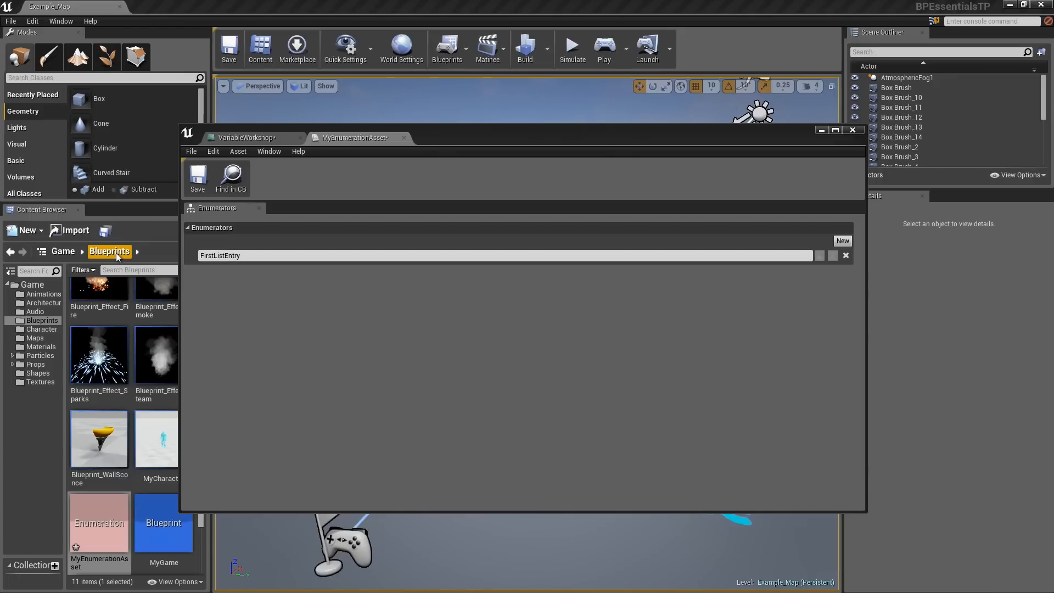
pyautogui.click(842, 240)
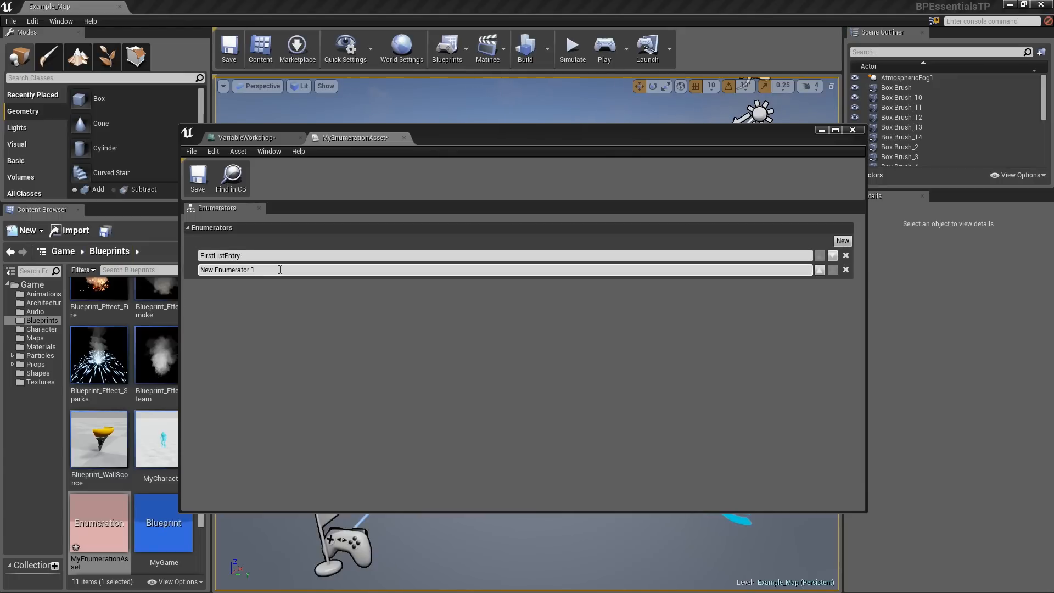
pyautogui.write('Pu')
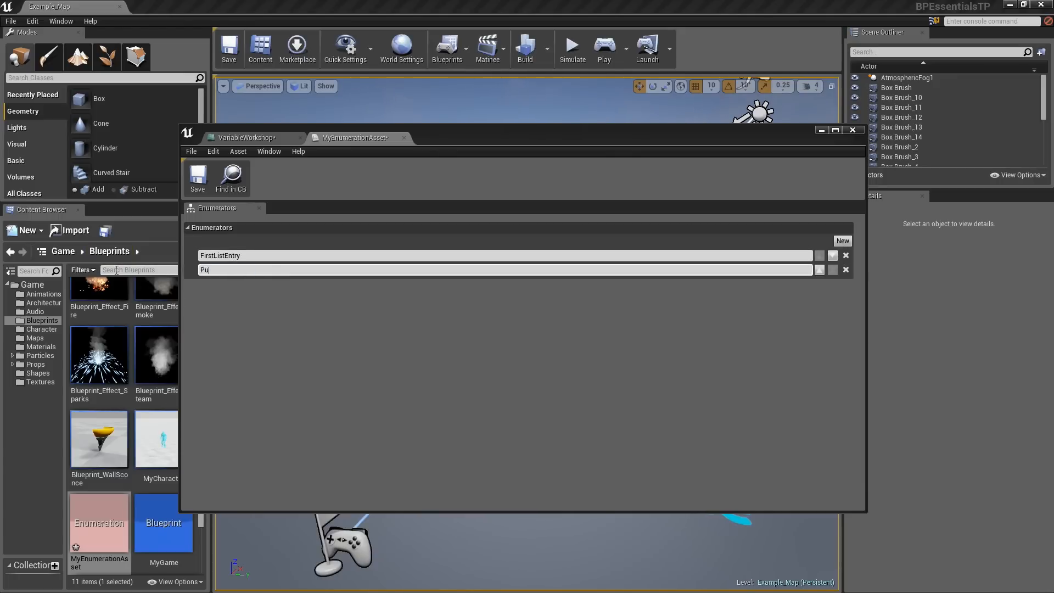
pyautogui.write('mpkin')
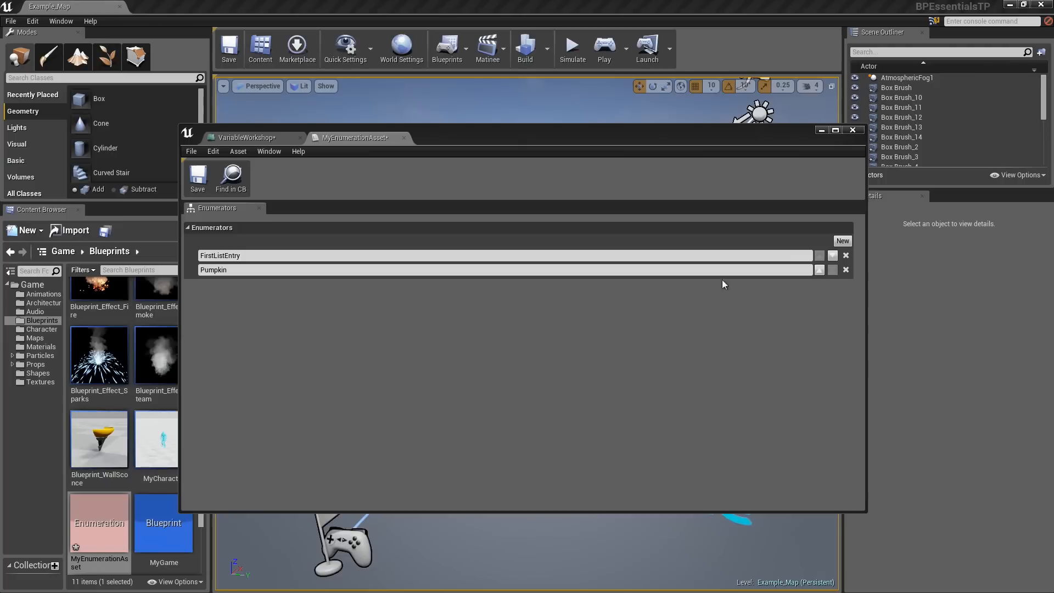
pyautogui.click(842, 241)
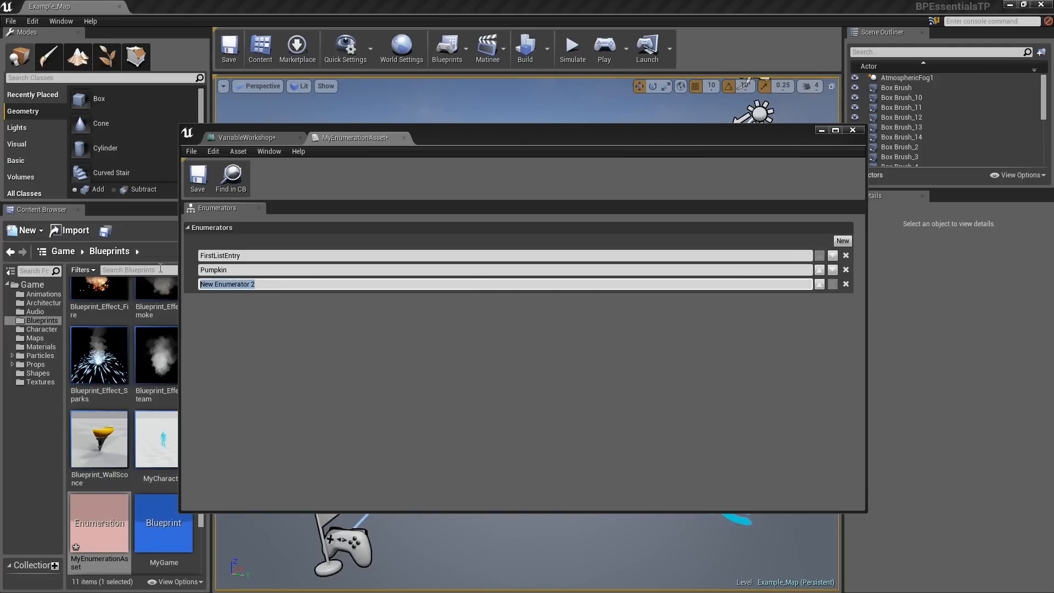
pyautogui.write('Cheese')
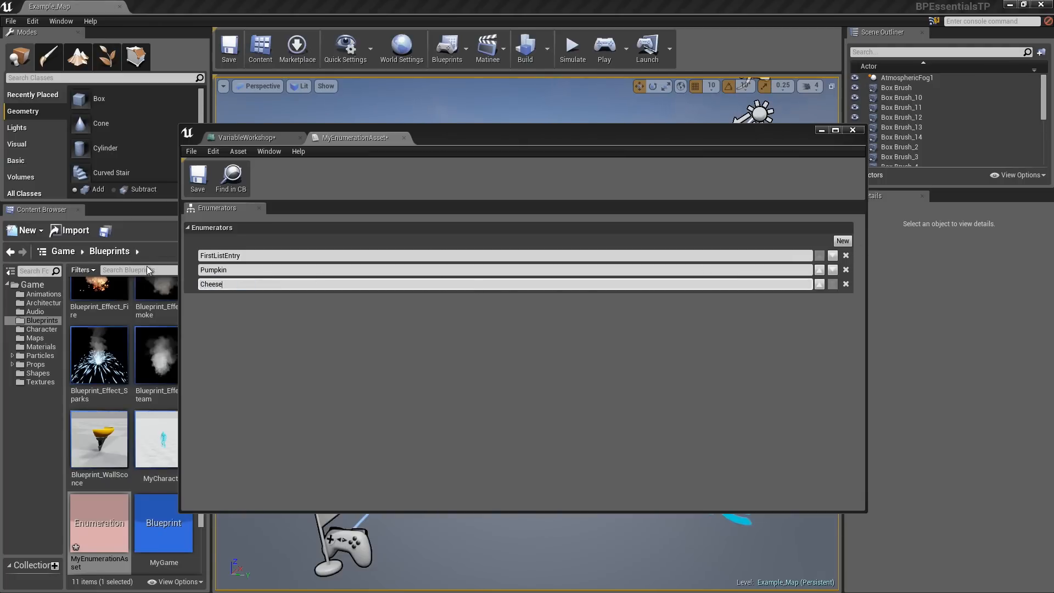
pyautogui.write('burger')
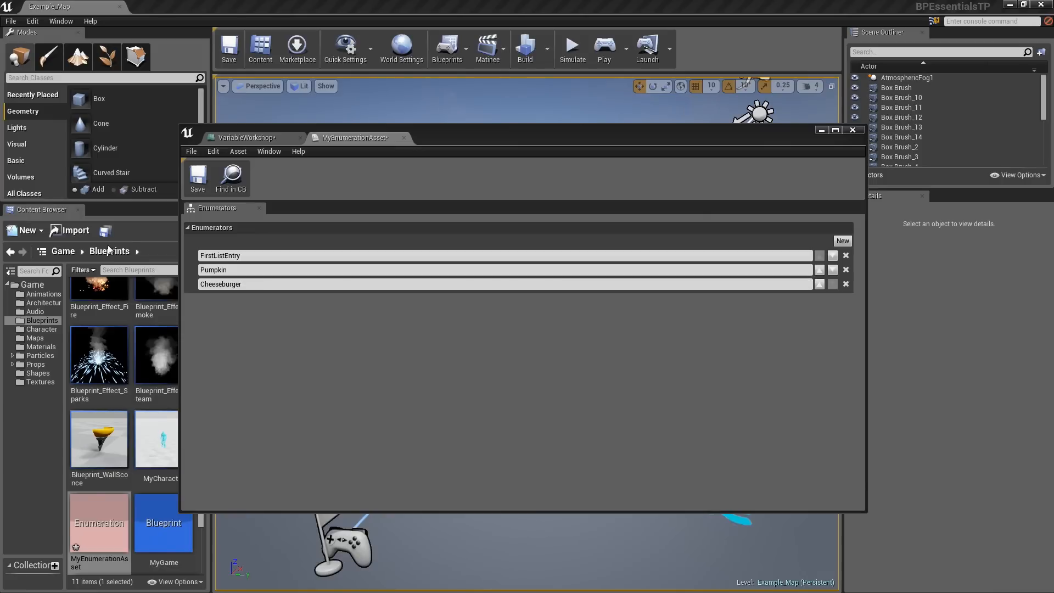
pyautogui.moveTo(285, 200)
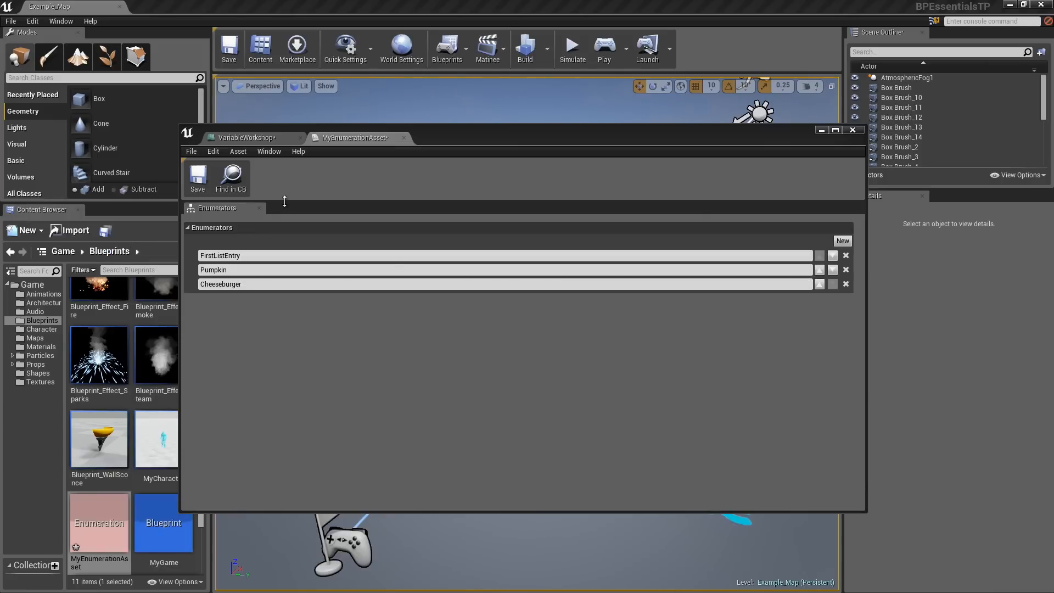
pyautogui.moveTo(142, 214)
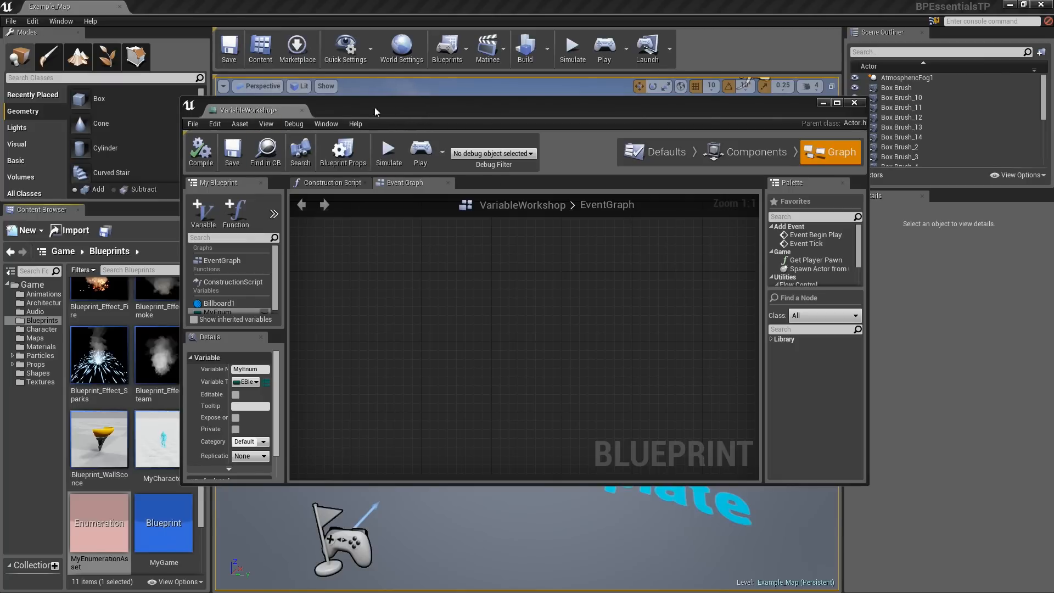
# - Close the editors and reopen the VariableWorkshop blueprint from the Content Browser
pyautogui.click(854, 102)
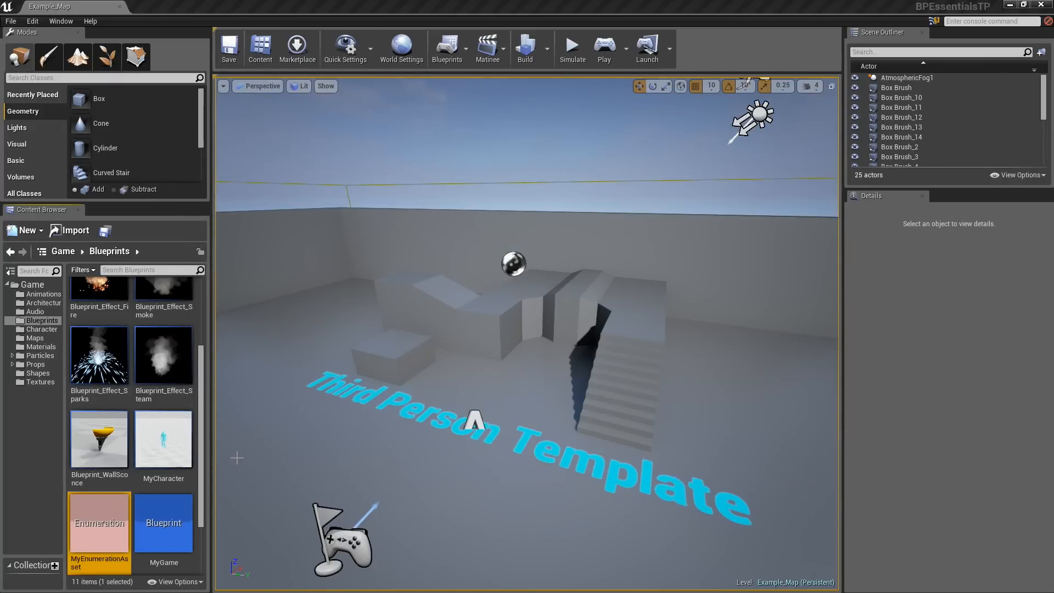
pyautogui.scroll(-3)
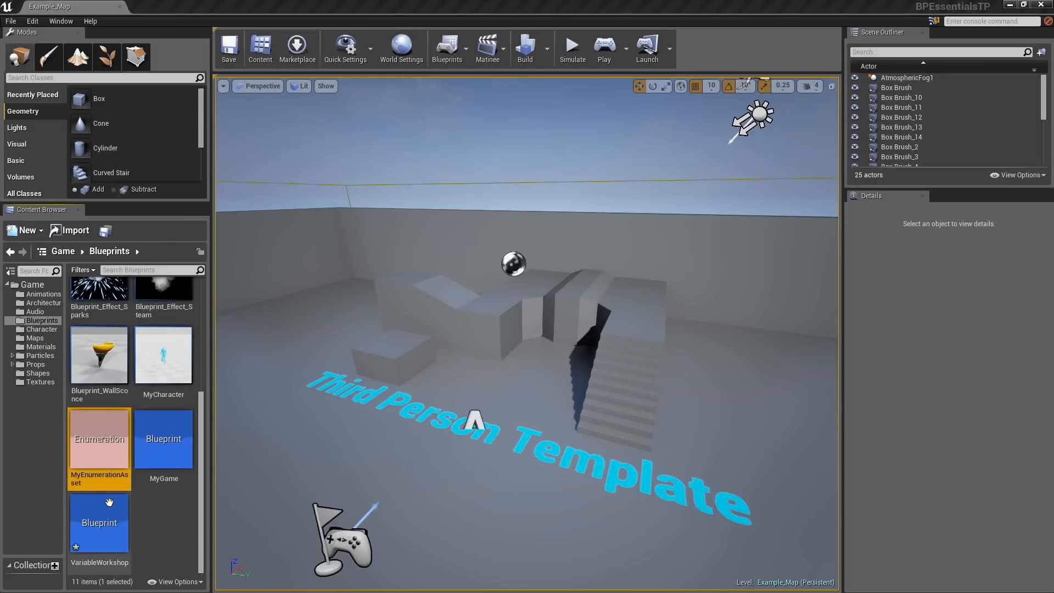
pyautogui.moveTo(99, 522)
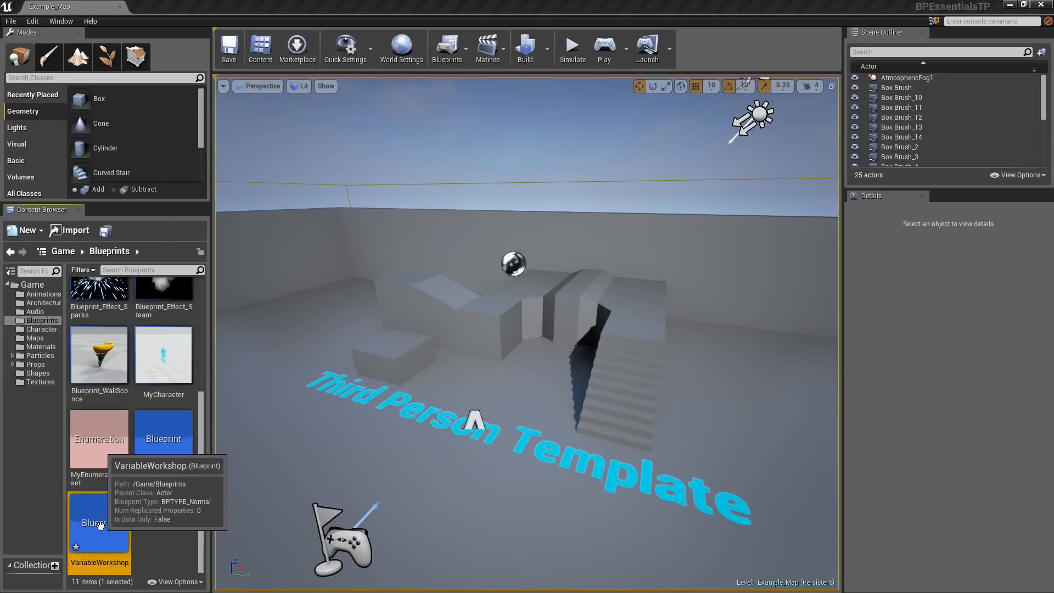
pyautogui.doubleClick(99, 520)
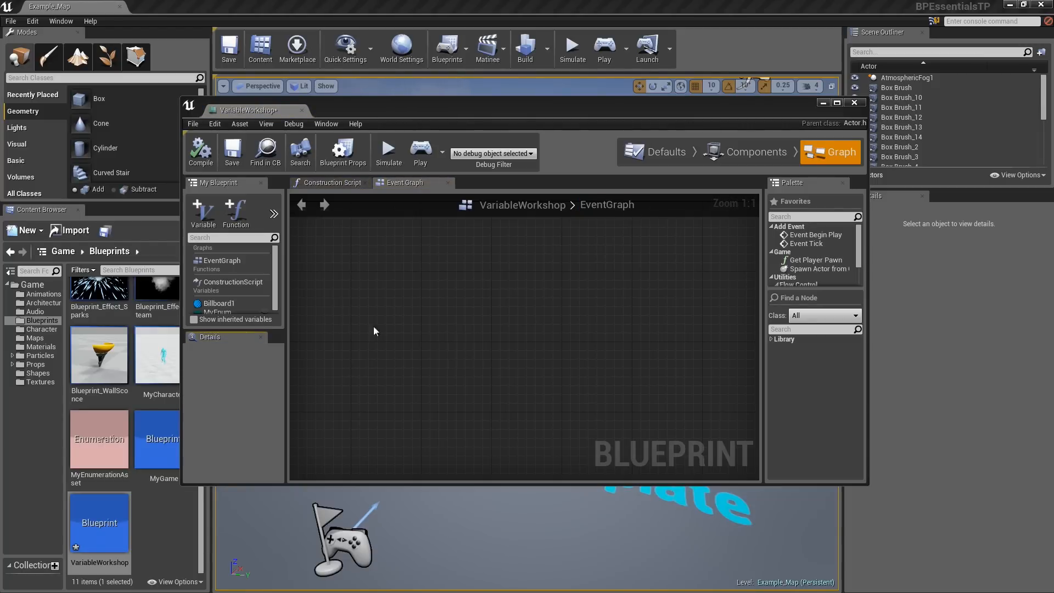
pyautogui.moveTo(219, 310)
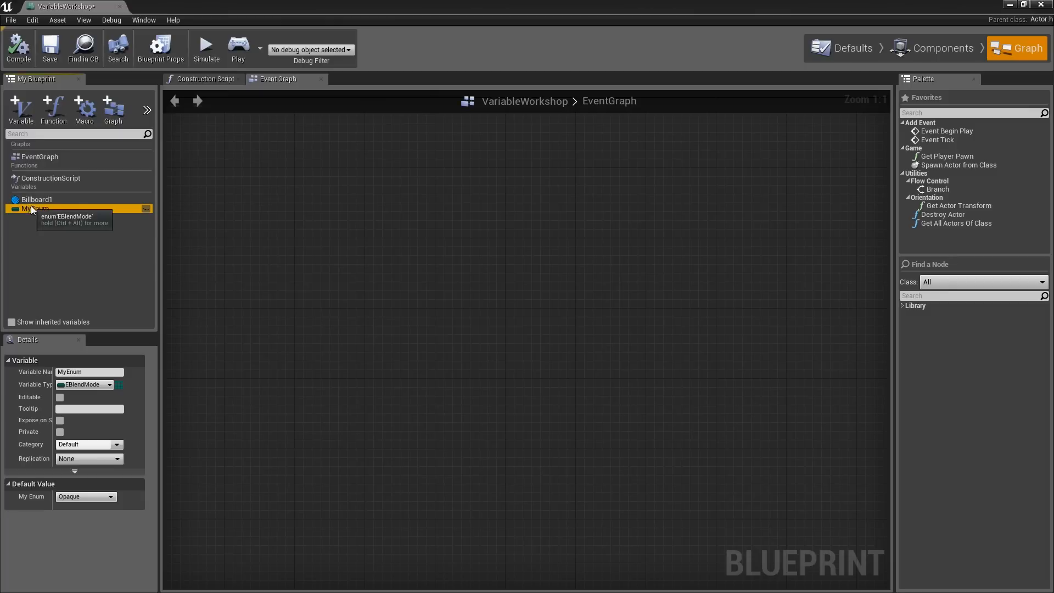
pyautogui.moveTo(101, 396)
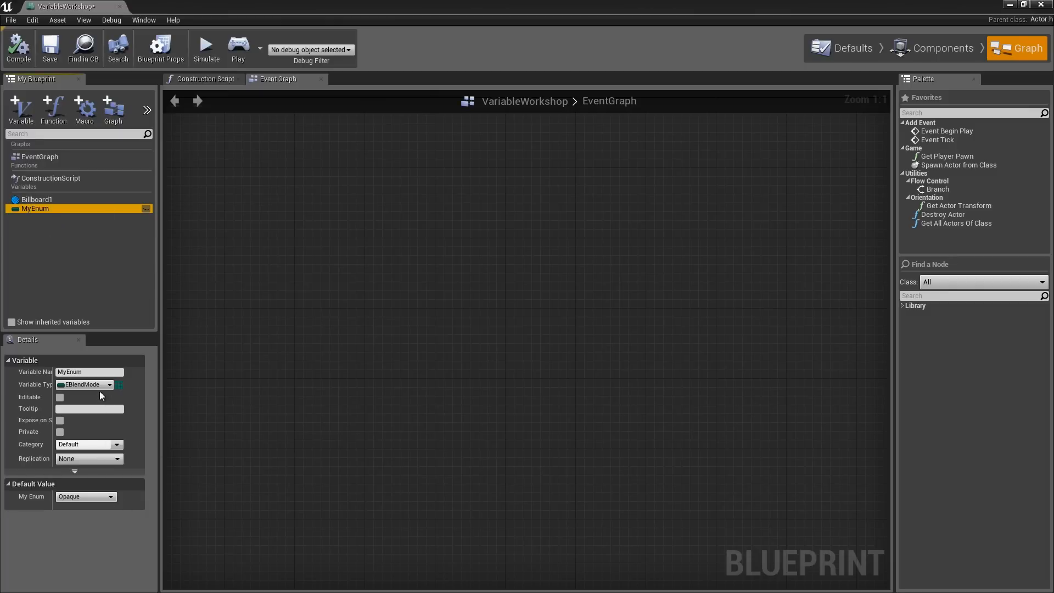
# - Change MyEnum's type to the custom MyEnumerationAsset enum, defaulting to FirstListEntry
pyautogui.click(86, 384)
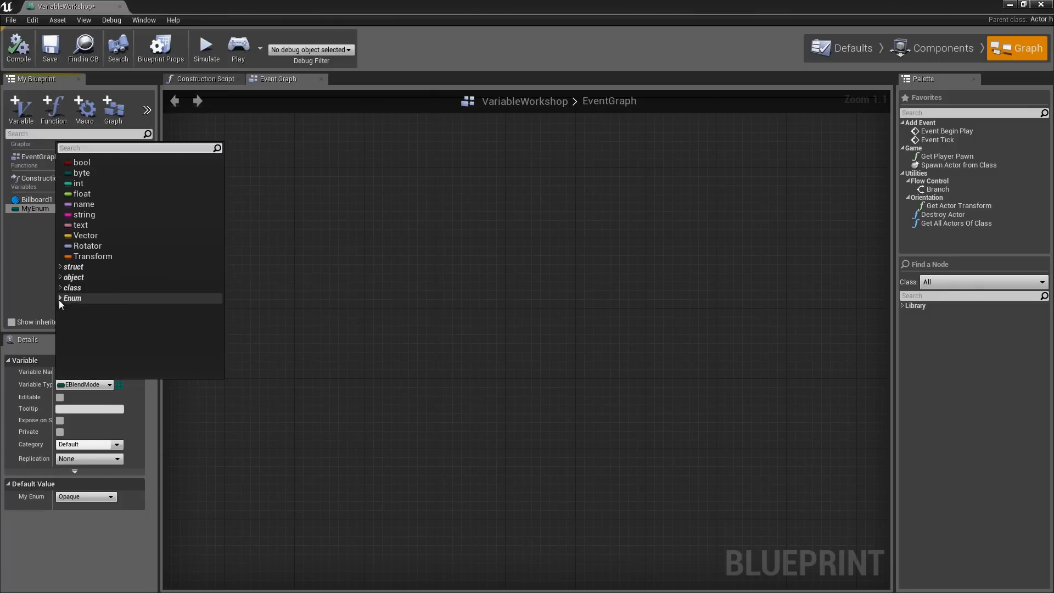
pyautogui.click(59, 298)
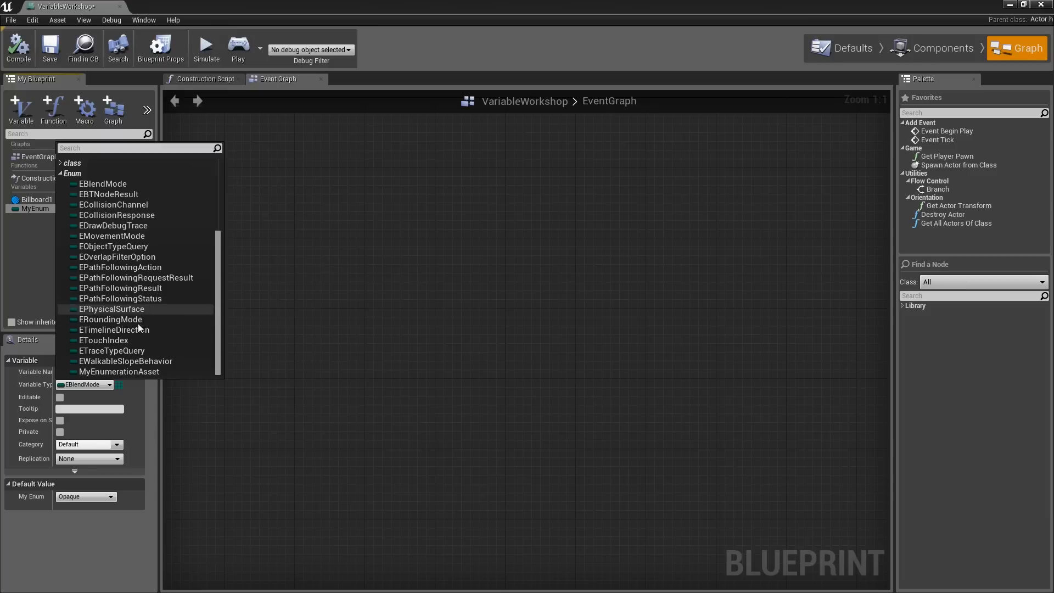
pyautogui.click(118, 371)
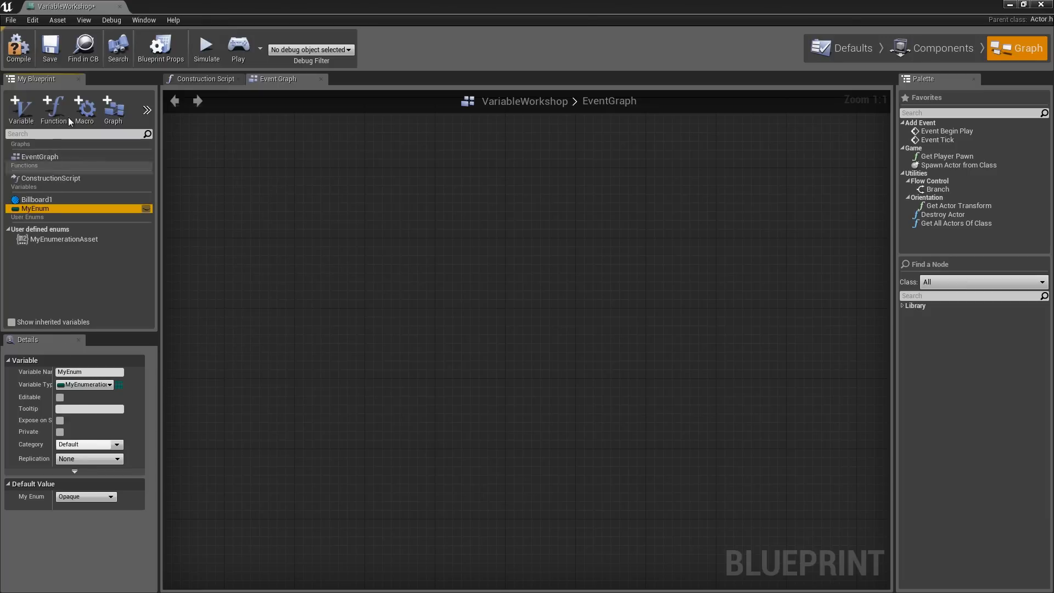
pyautogui.click(84, 497)
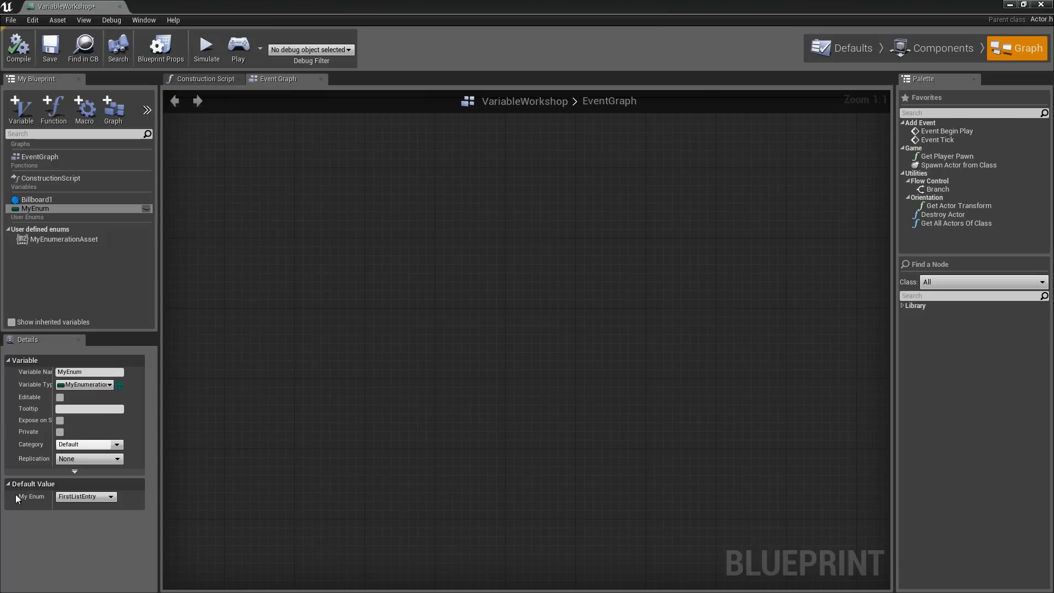
# - Show MyEnum's default value choices FirstListEntry, Pumpkin and Cheeseburger
pyautogui.click(85, 496)
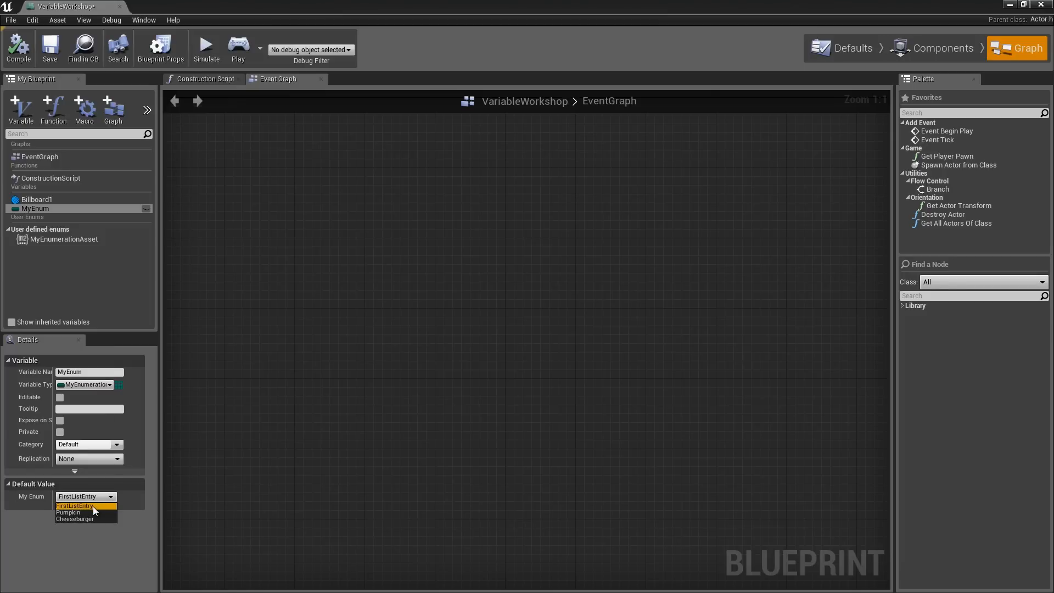
pyautogui.moveTo(91, 525)
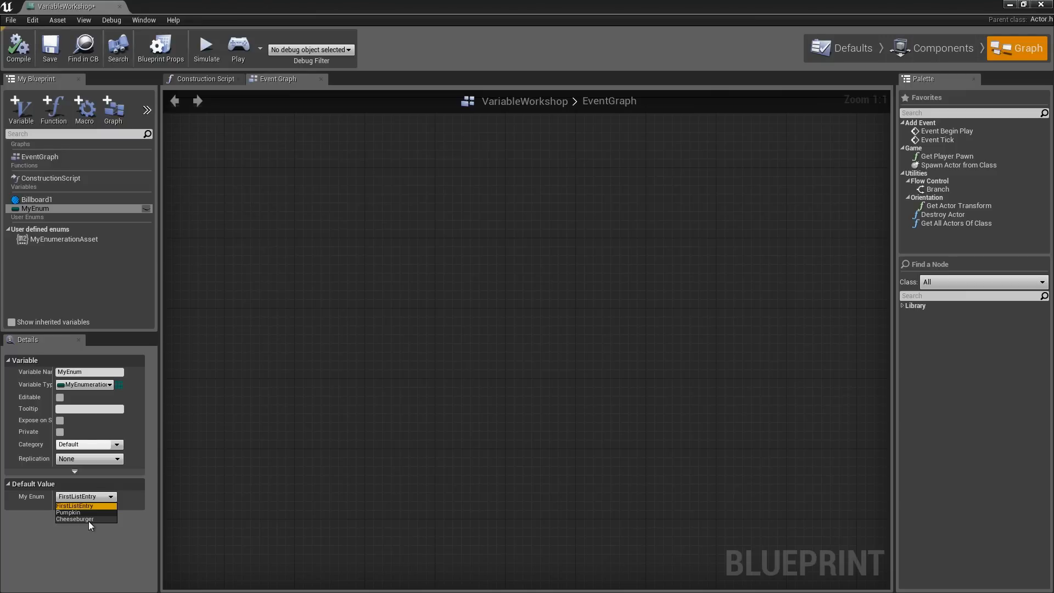
pyautogui.moveTo(480, 216)
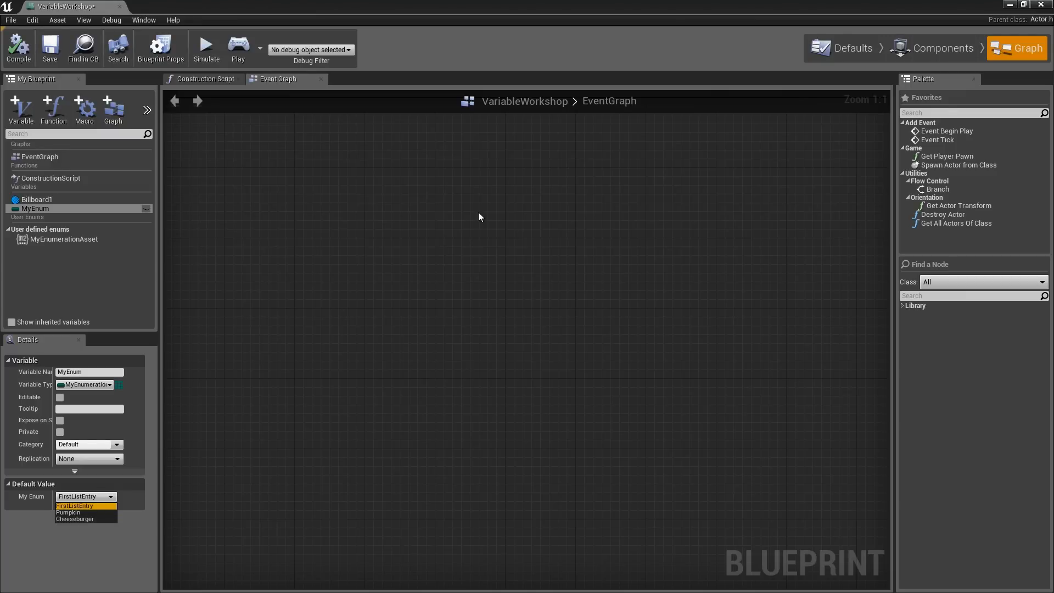